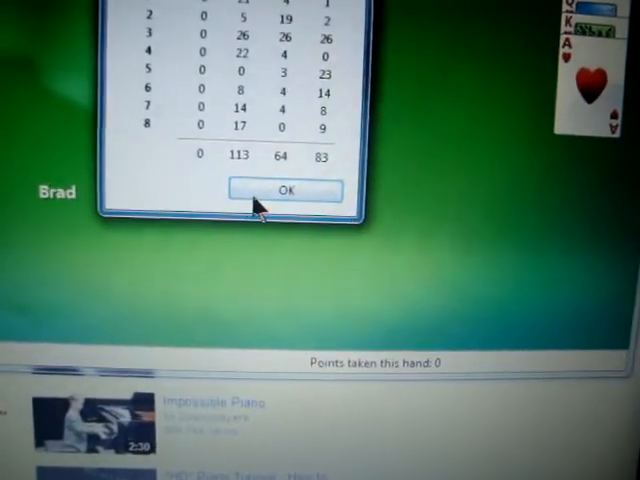
Dismiss the score summary and show Overall statistics: 782 played, 26 won, 3%.
{"action": "left_click", "coordinate": [286, 189]}
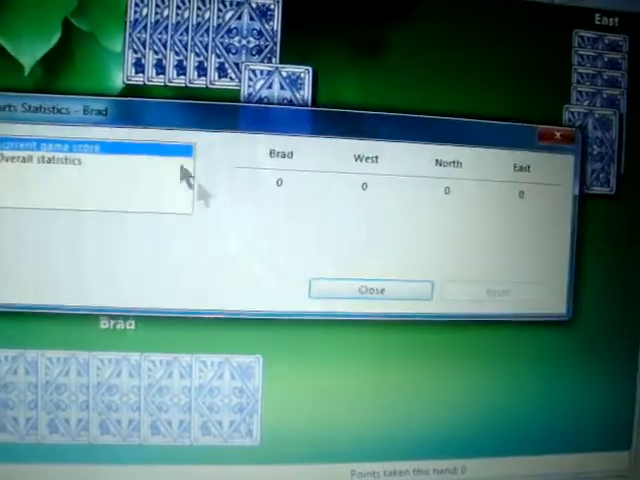
{"action": "left_click", "coordinate": [50, 161]}
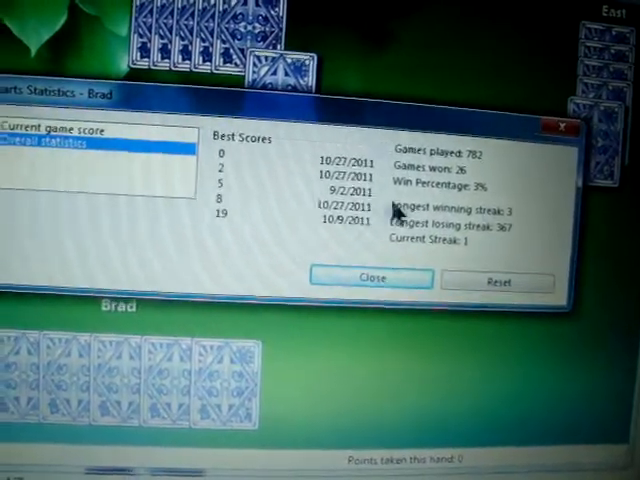